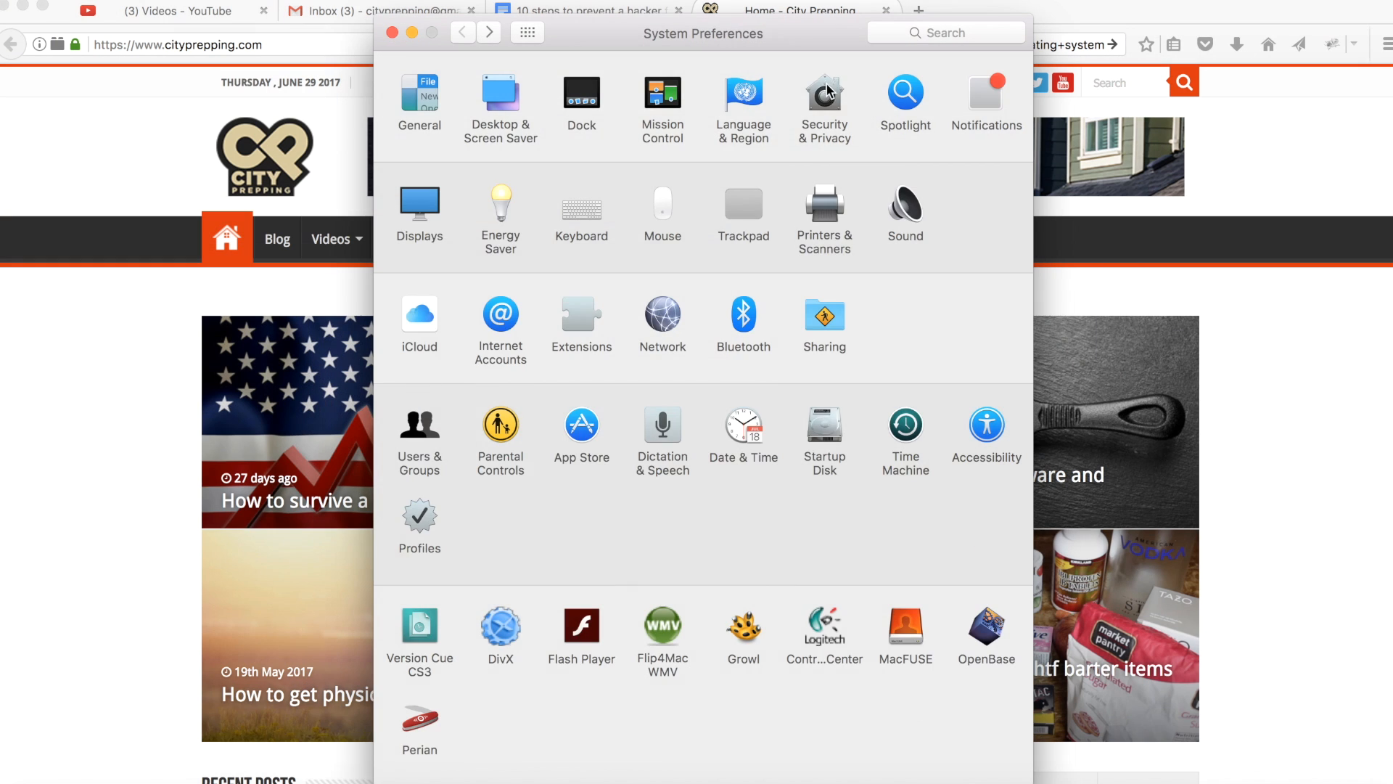
Show Security & Privacy's Firewall pane on, then FileVault on for Macintosh HD with a recovery key
click(824, 101)
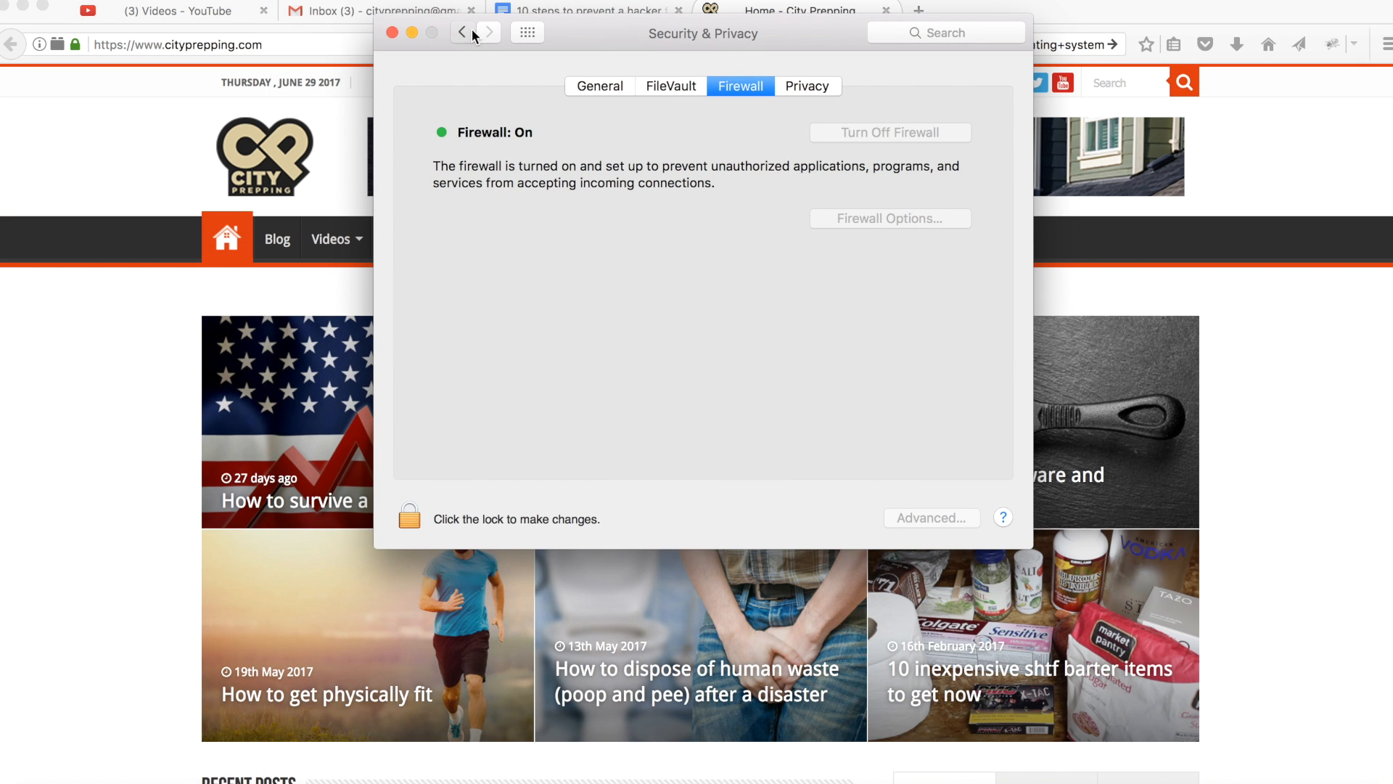
click(462, 32)
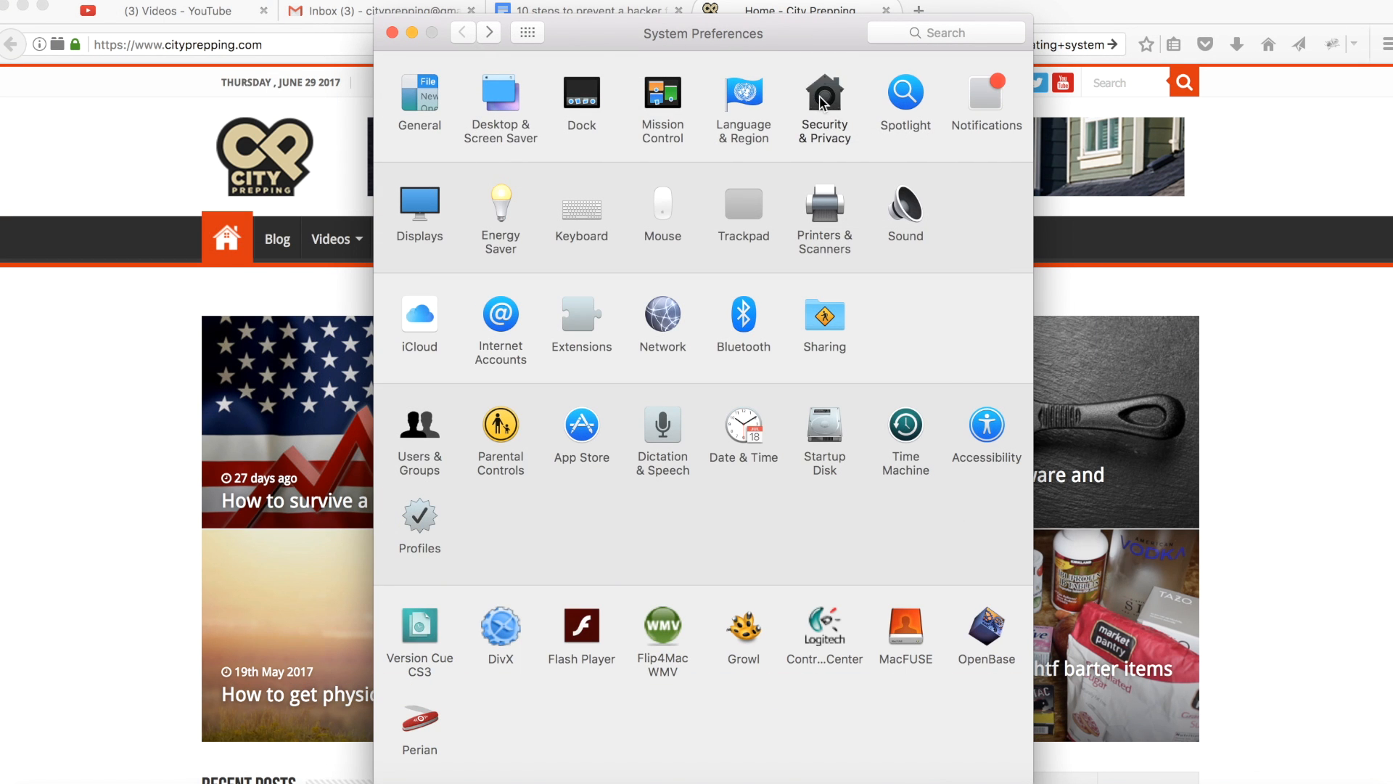
click(824, 101)
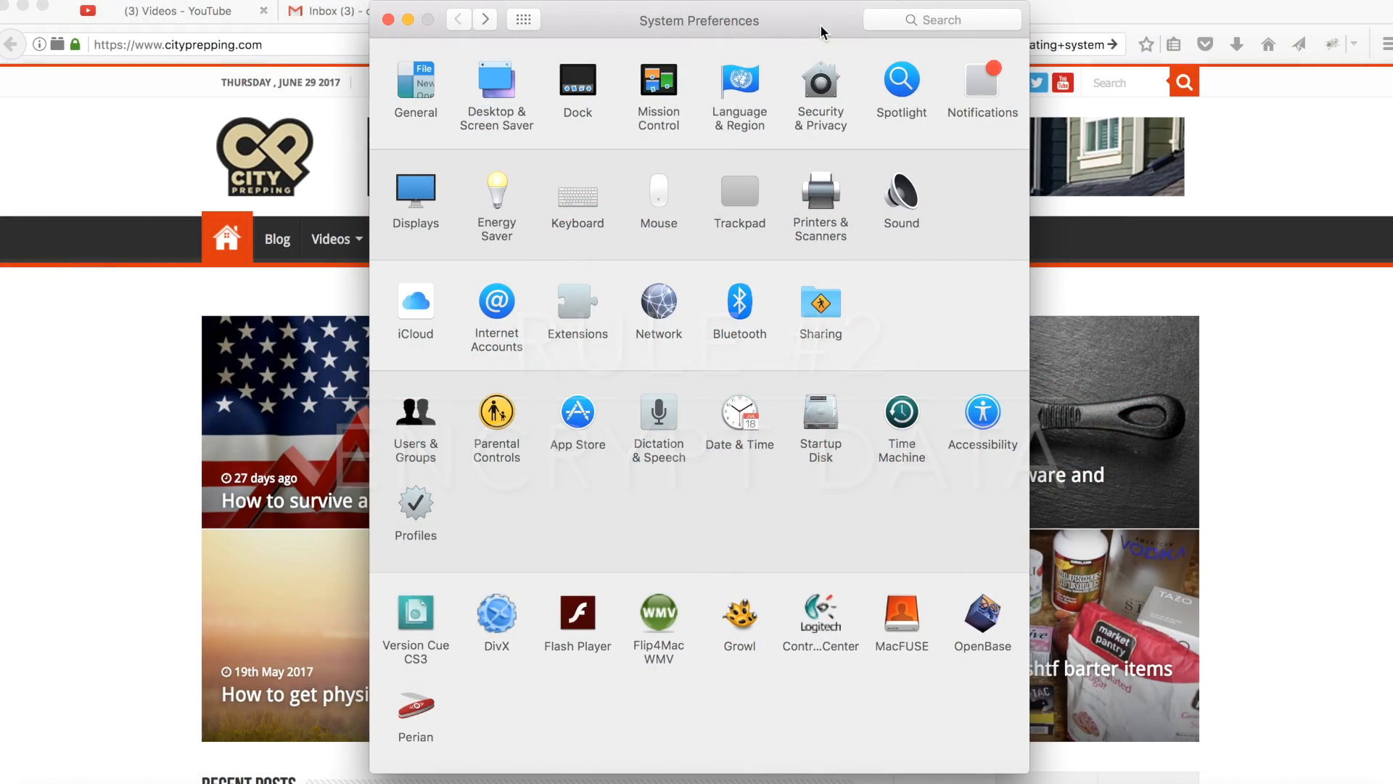
click(819, 96)
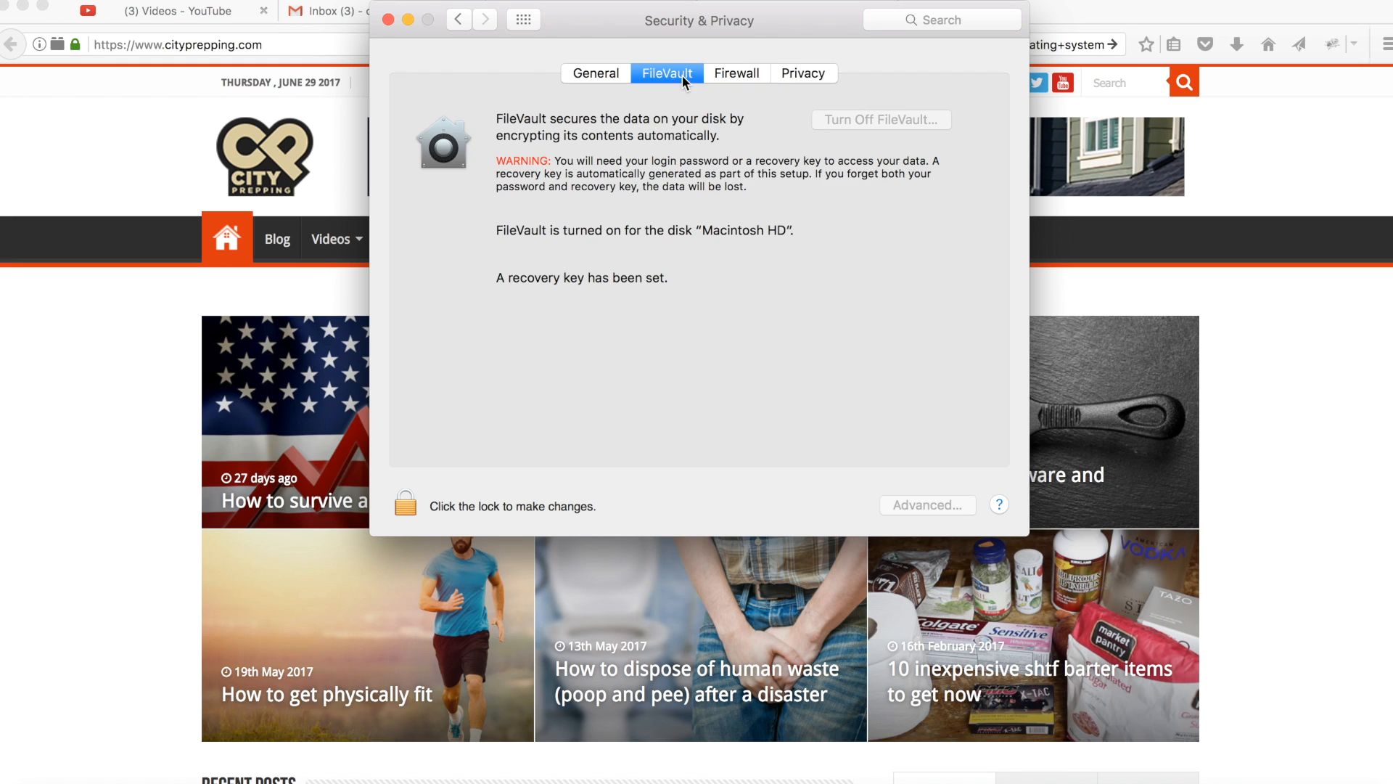
mouse_move(655, 151)
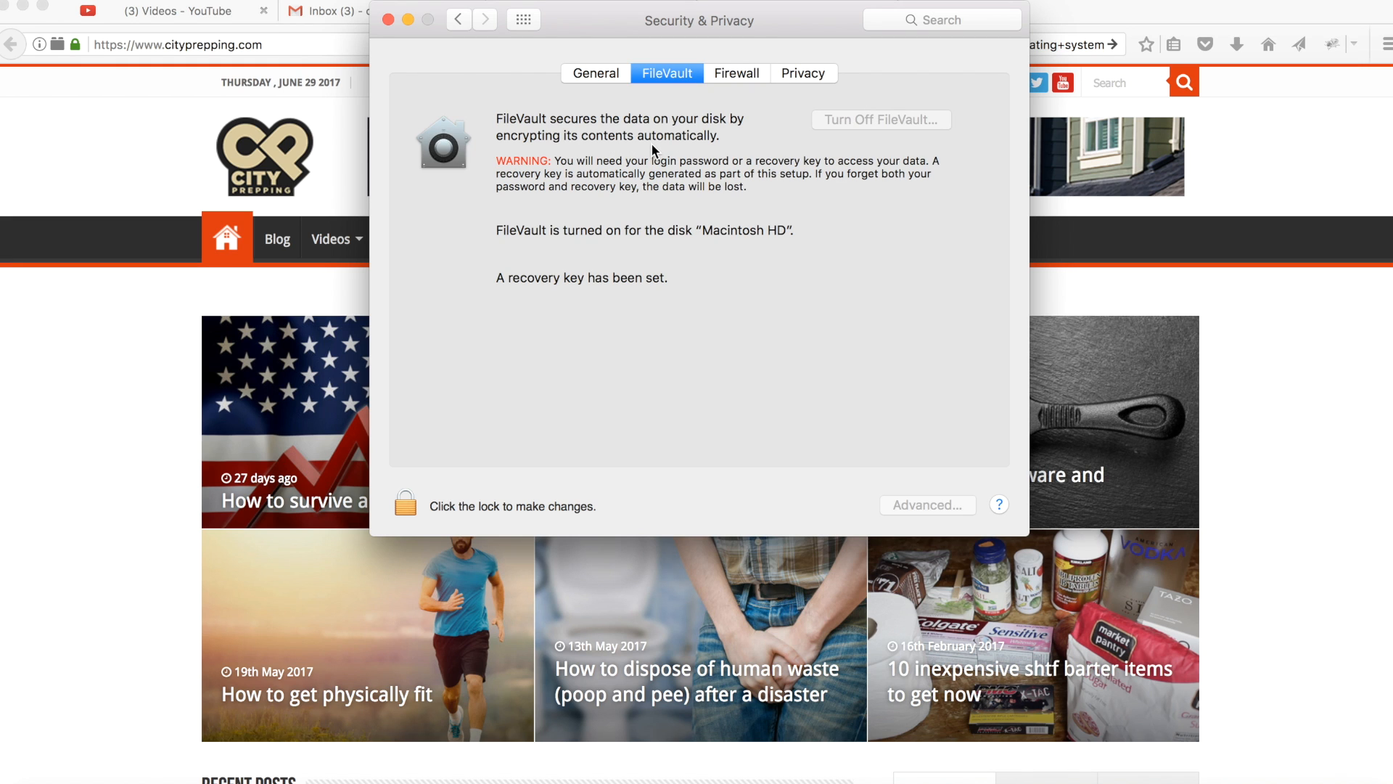
mouse_move(648, 275)
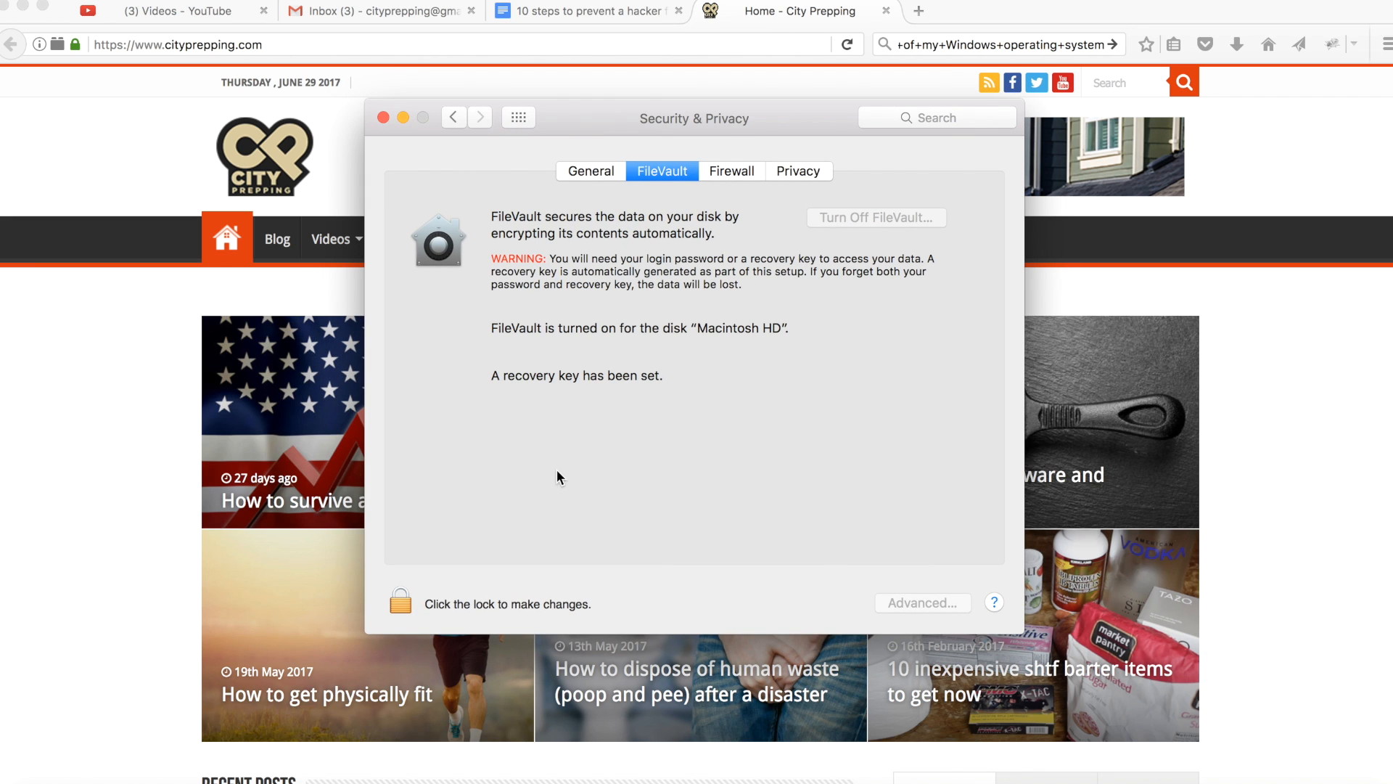
mouse_move(311, 631)
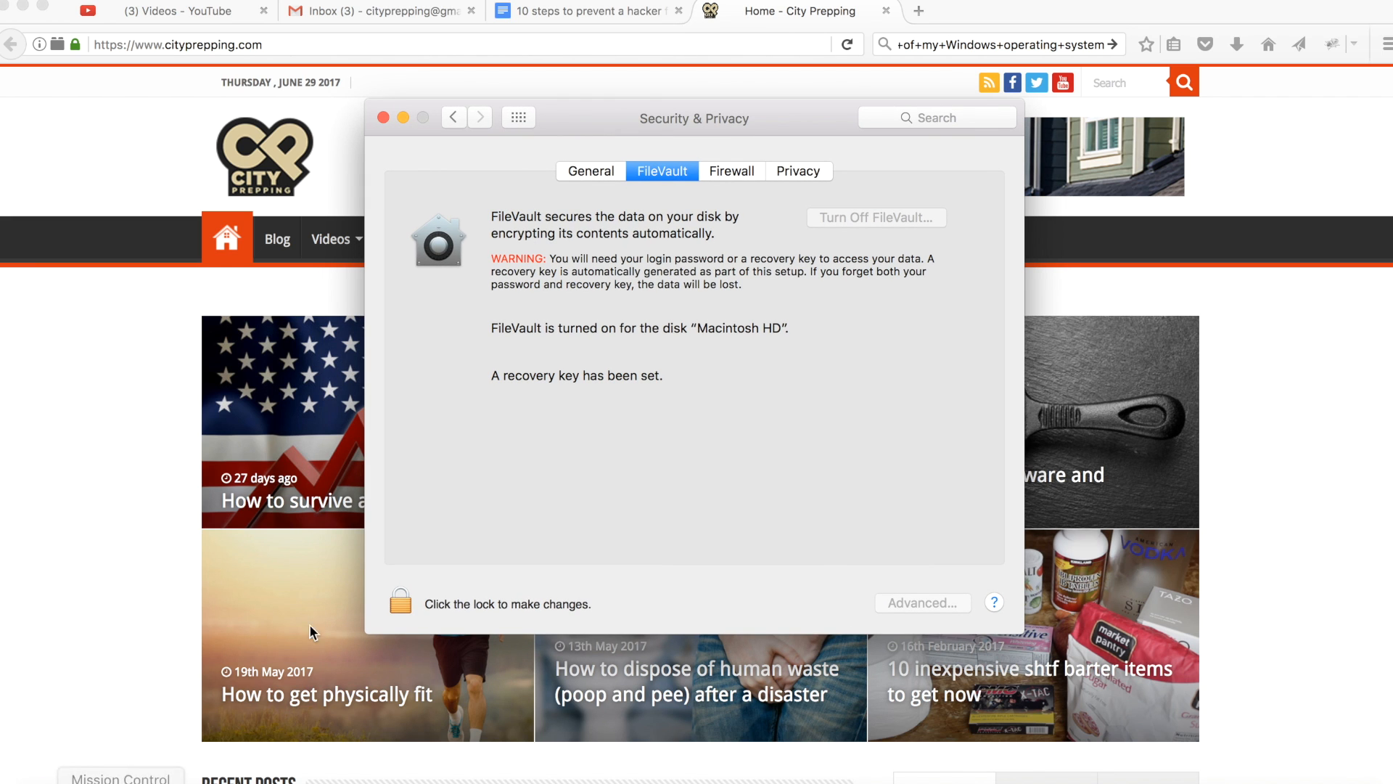
mouse_move(419, 698)
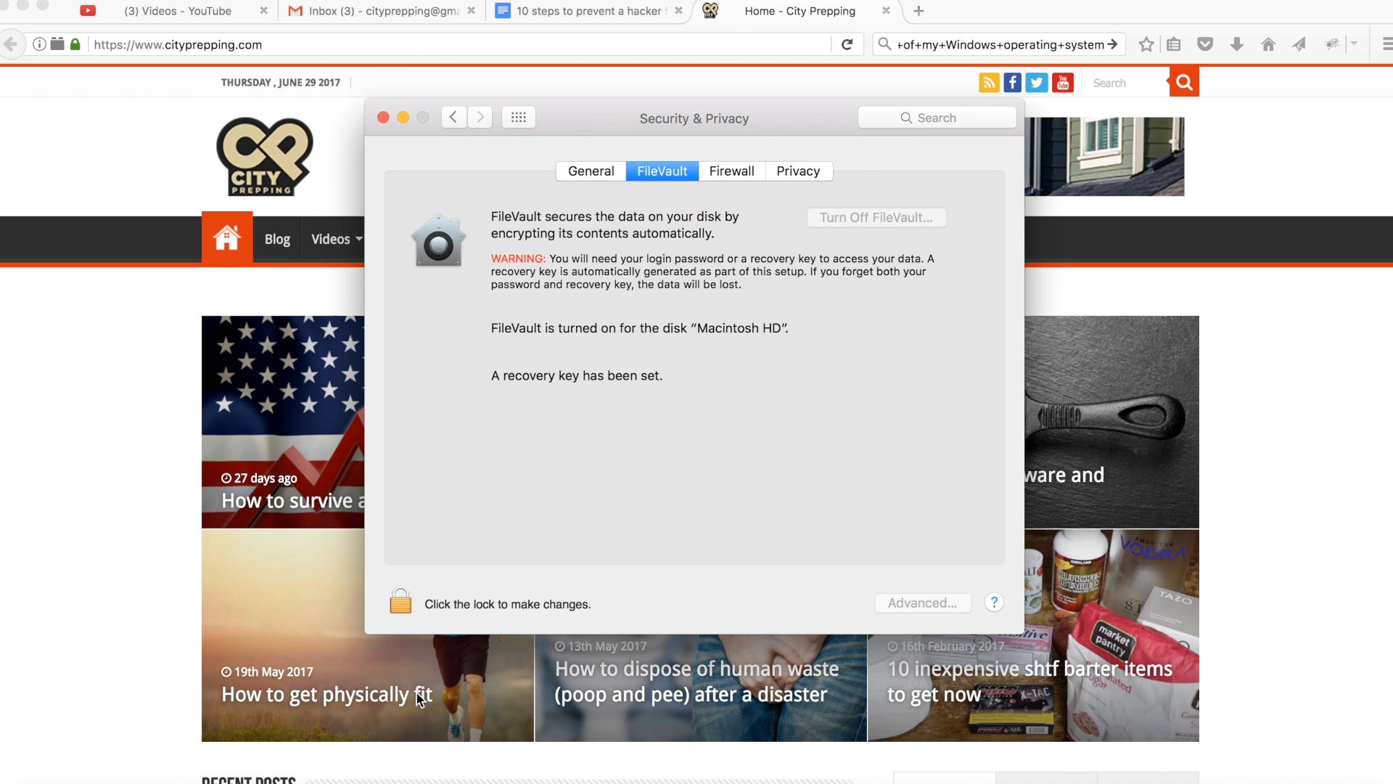
From the BitLocker Google search, view the Wikipedia article on BitLocker and return to the results
click(995, 11)
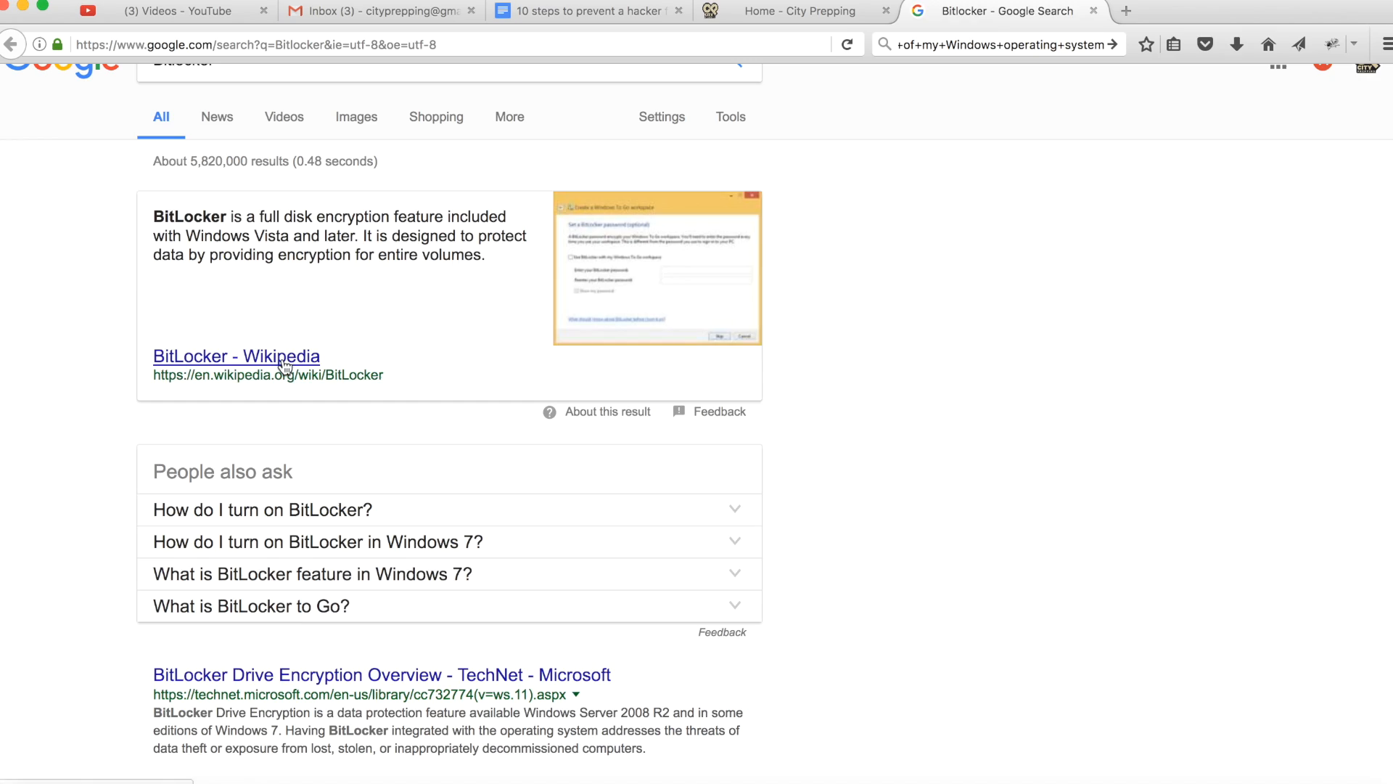
click(236, 357)
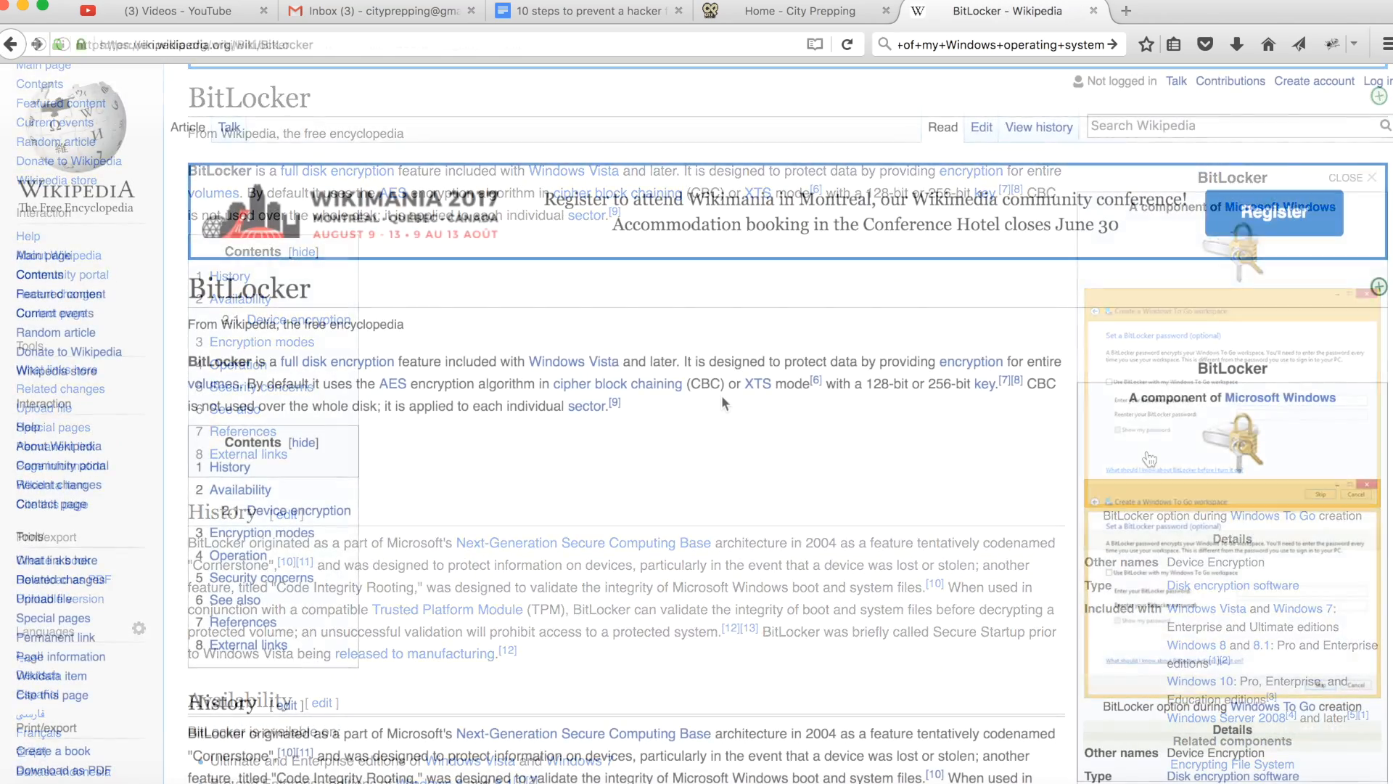
click(11, 45)
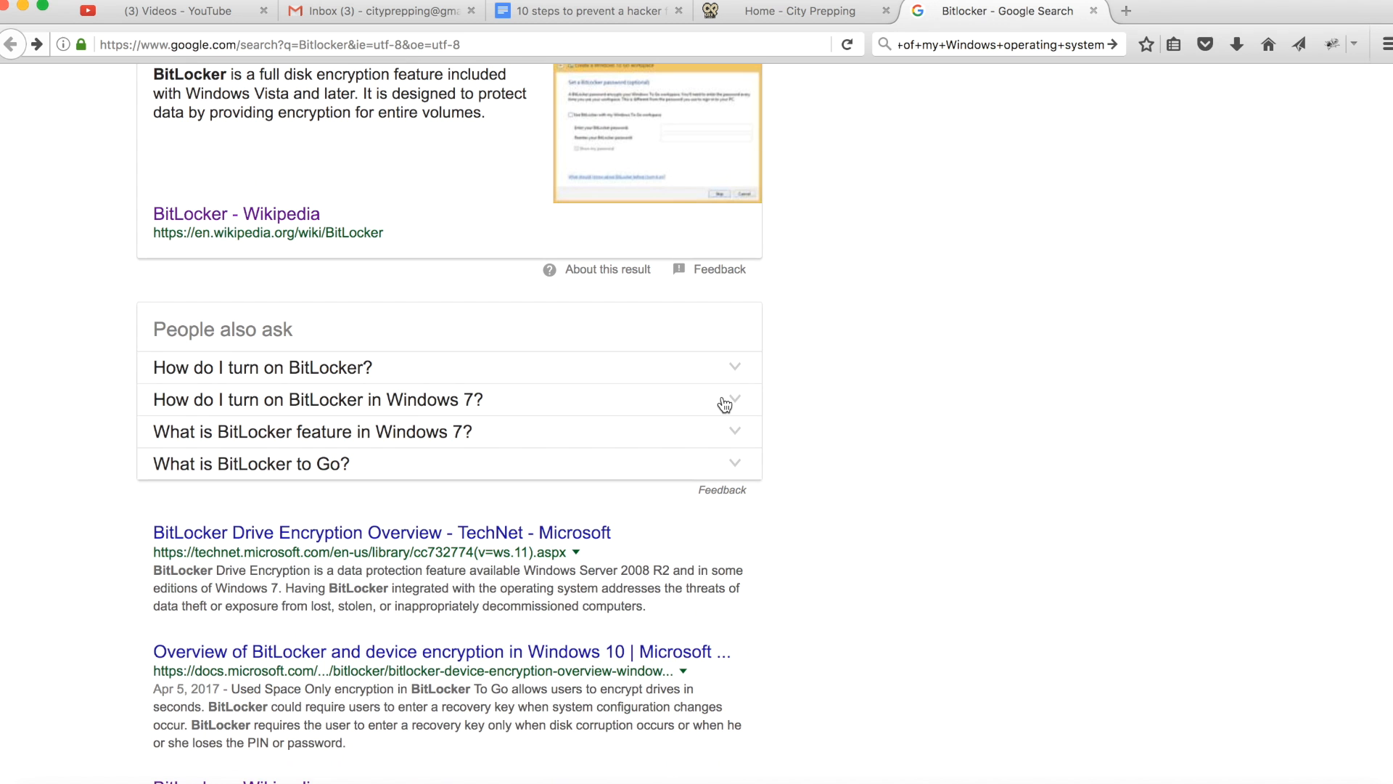
Expand 'How do I turn on BitLocker?' and reach the TechTarget WannaCry article on data backups
click(263, 367)
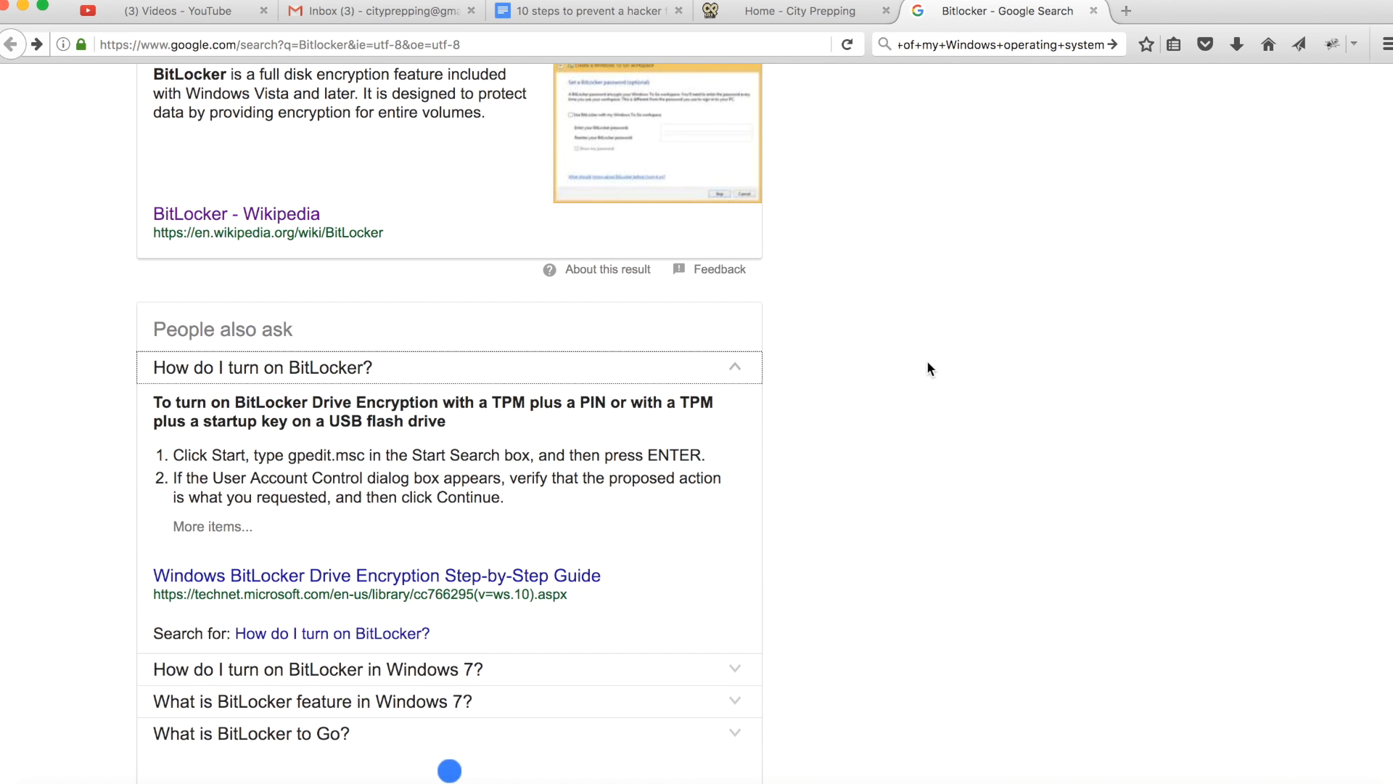
scroll(down, 3)
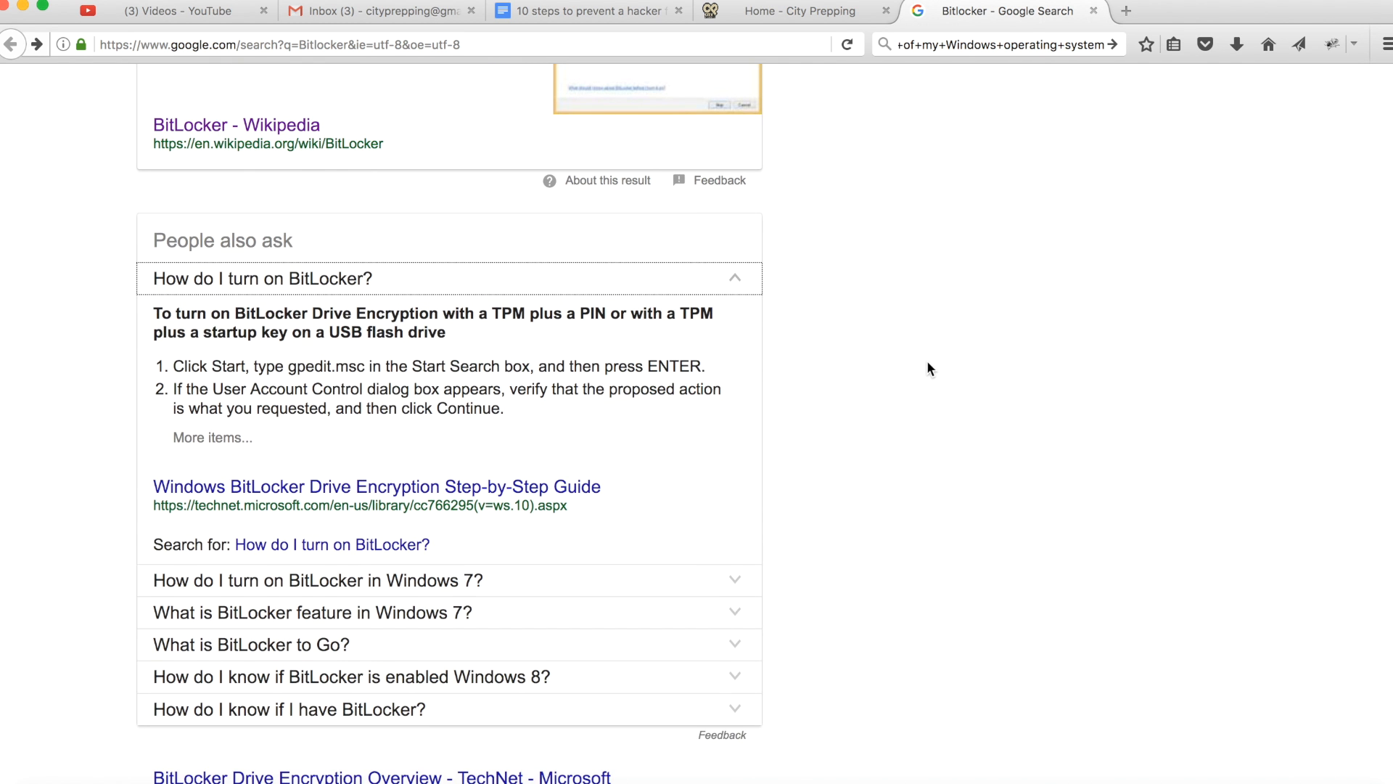
scroll(down, 3)
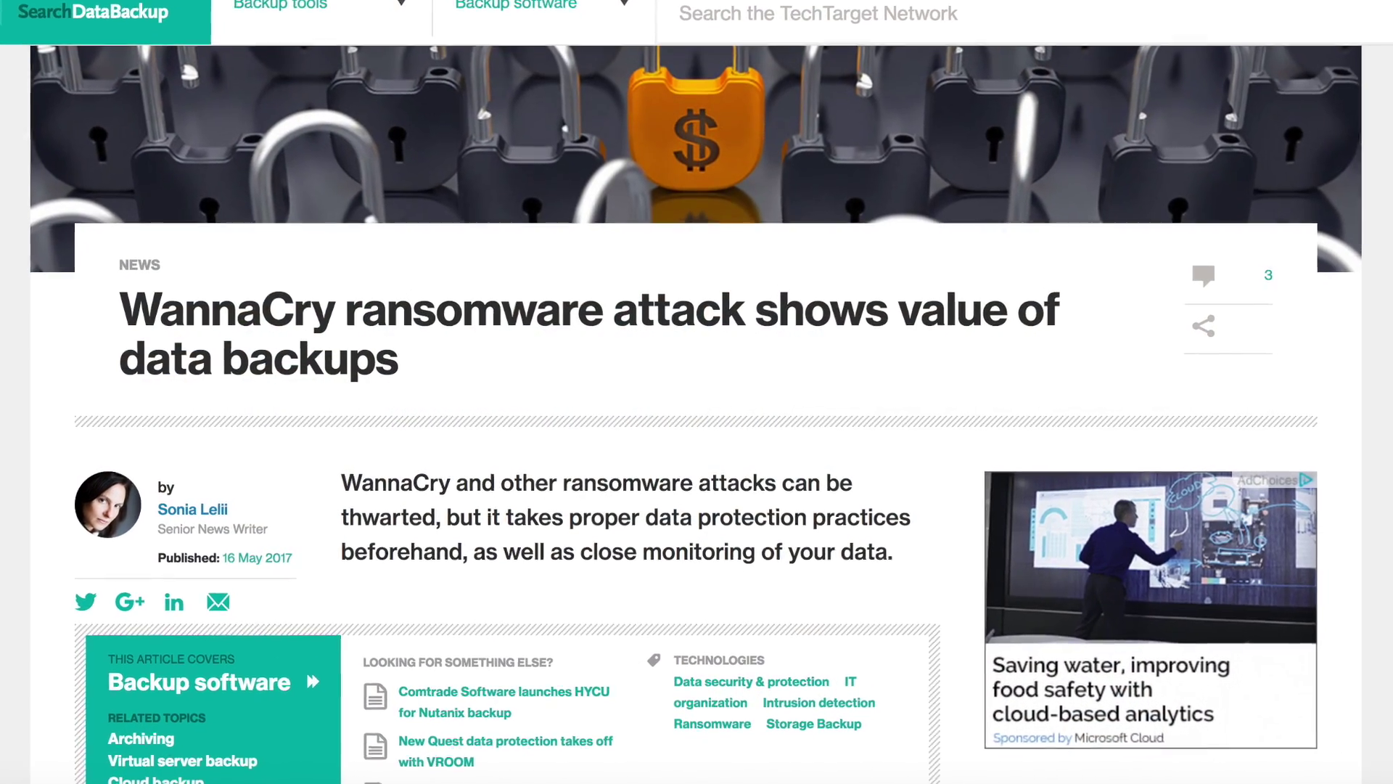
Browse the Mozy online backup site and finish on the Backblaze cloud storage homepage
scroll(down, 3)
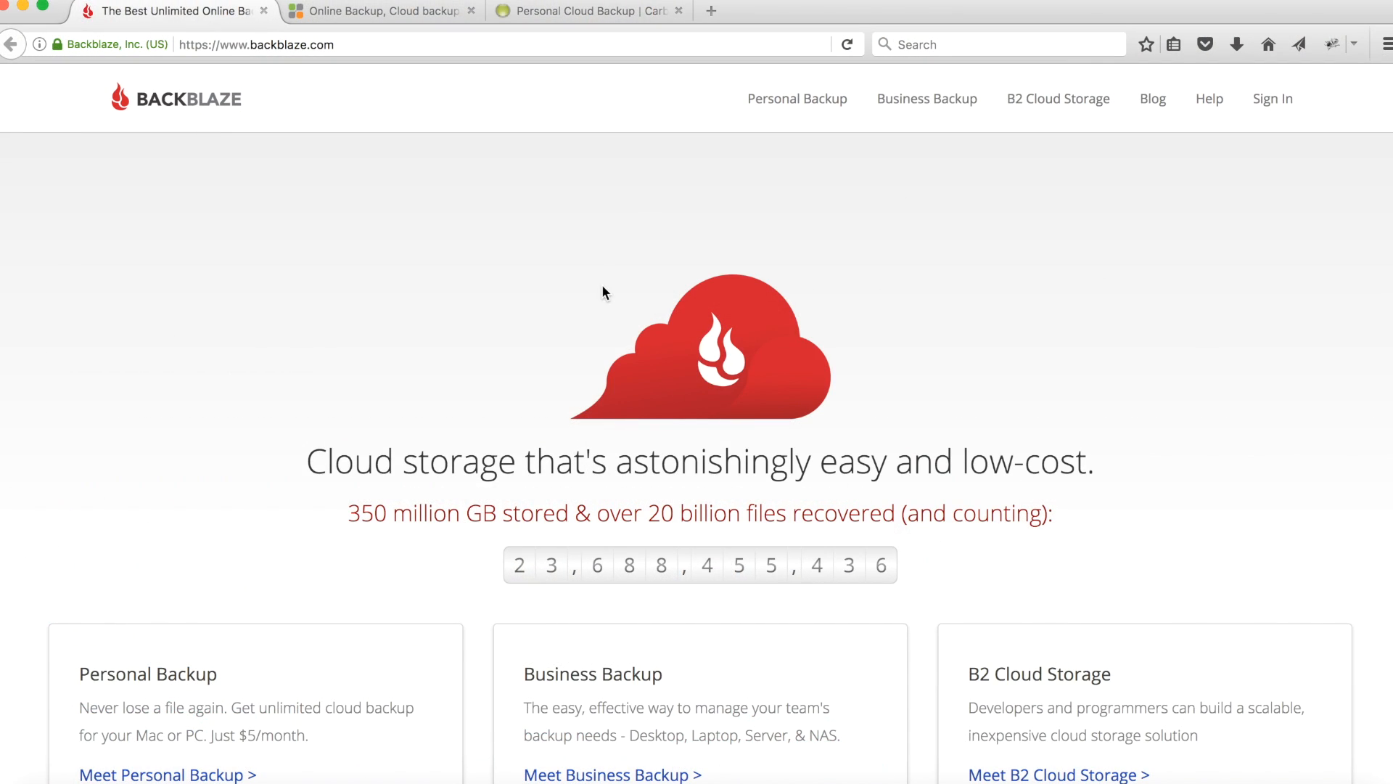
click(382, 10)
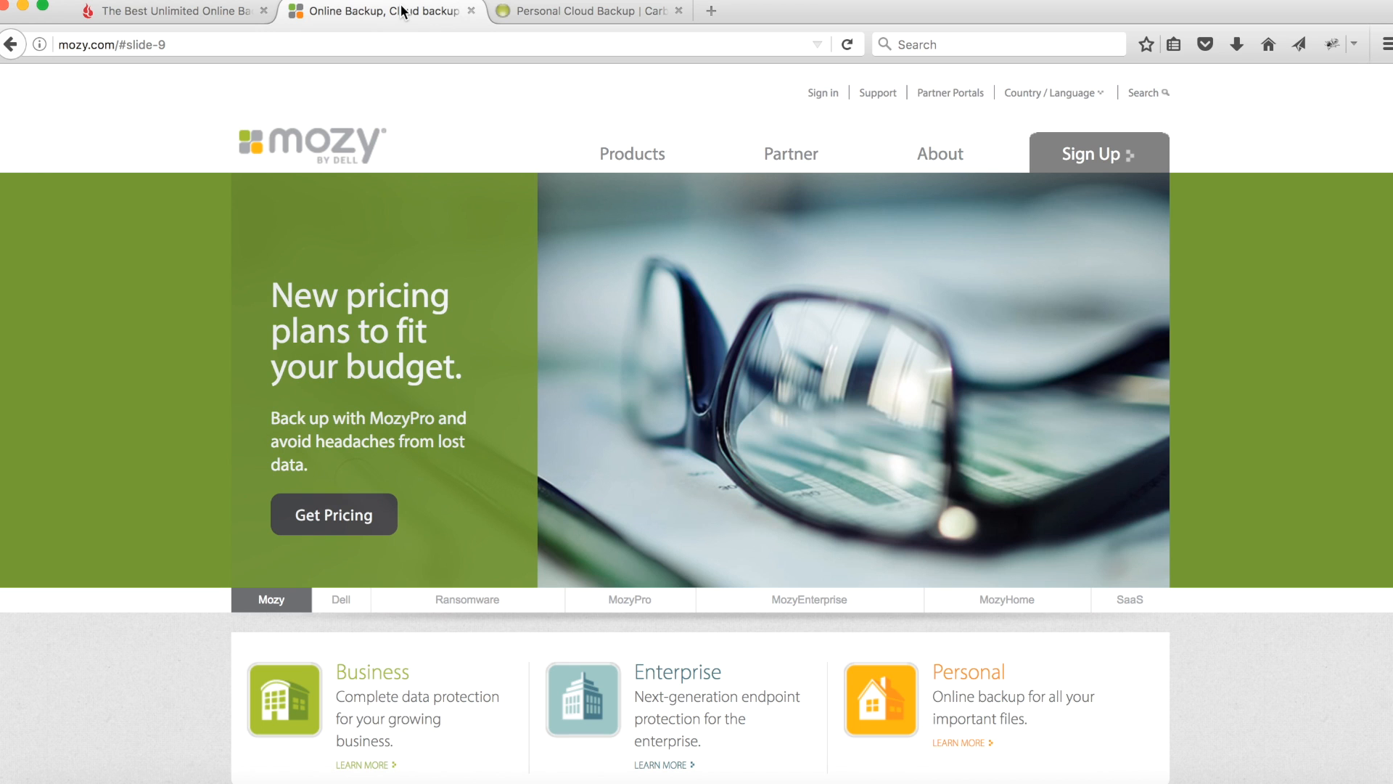
mouse_move(577, 31)
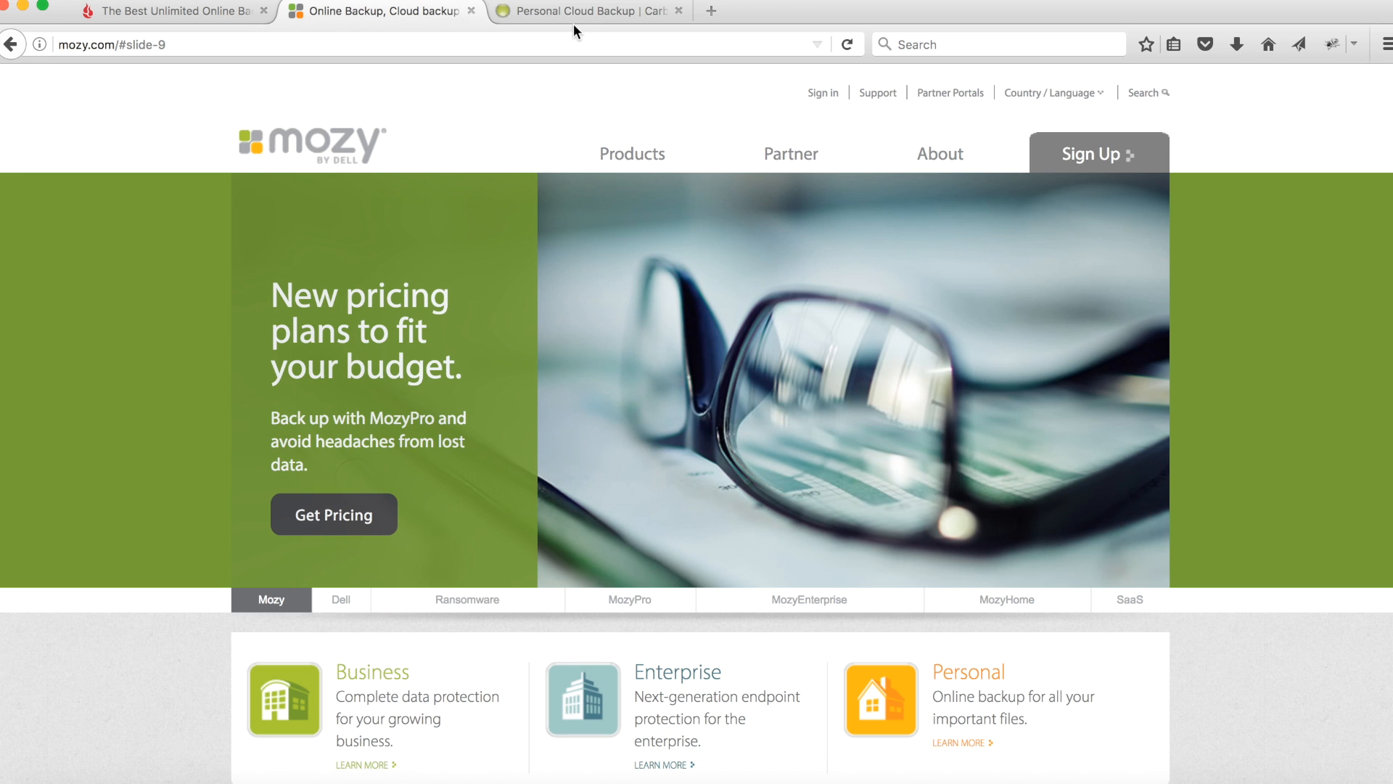
click(582, 10)
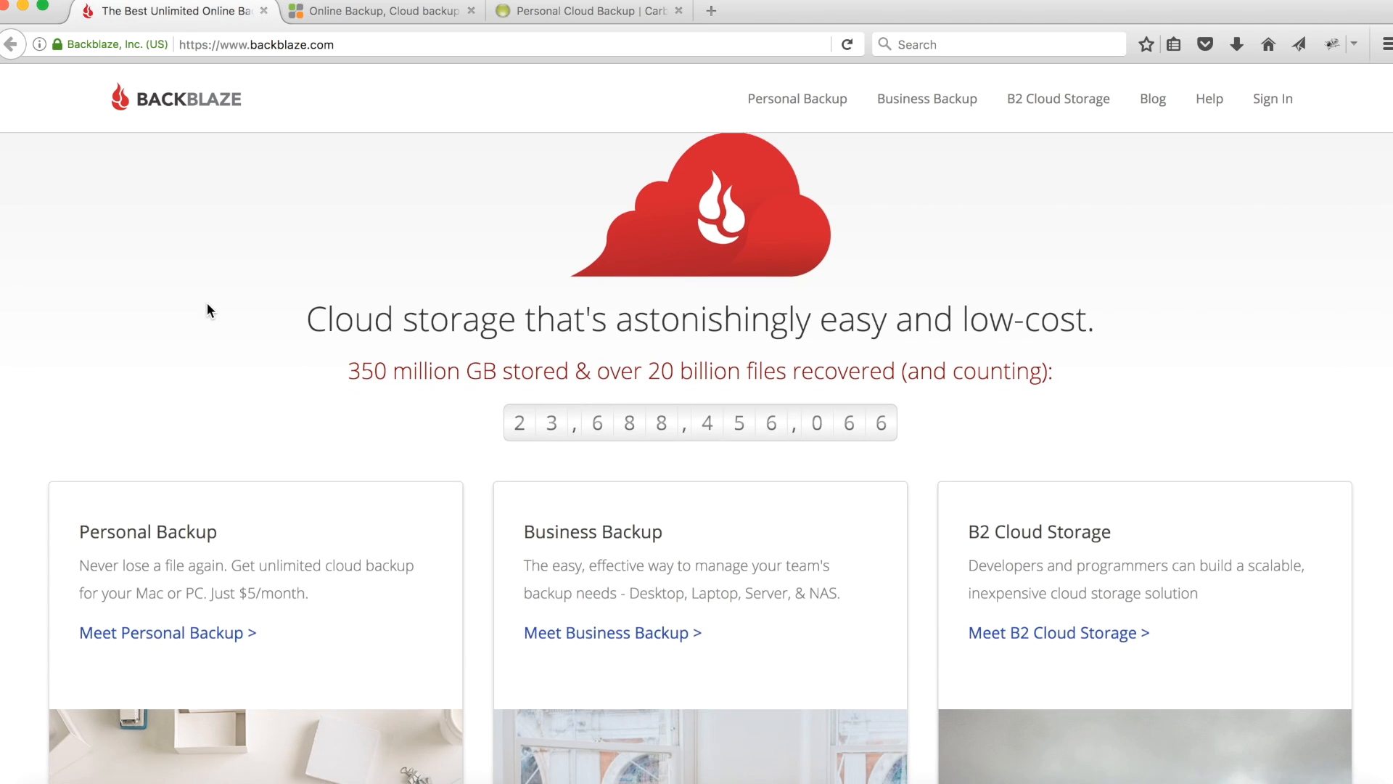
Read the Verge 'UK hospitals hit with massive ransomware attack' article down past the ransom-screen photo
click(587, 12)
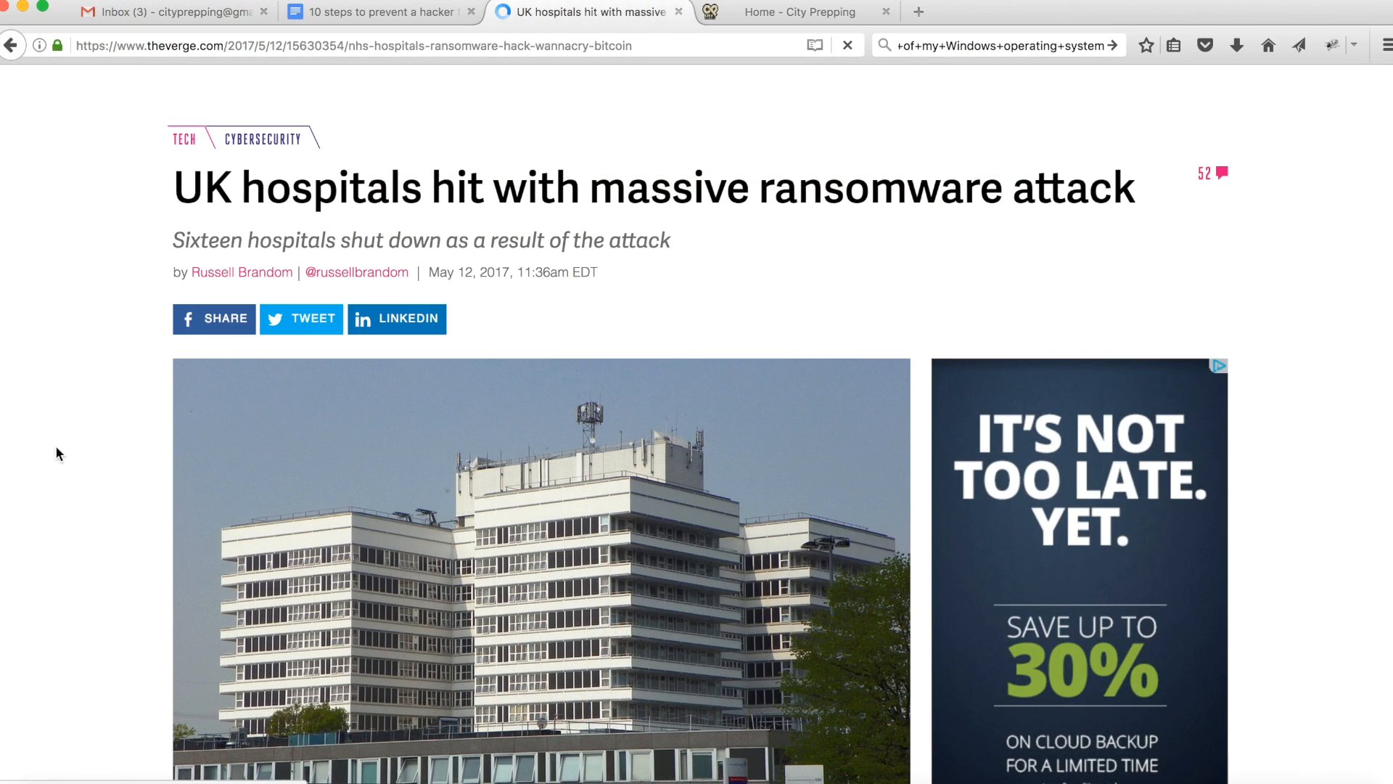
scroll(down, 3)
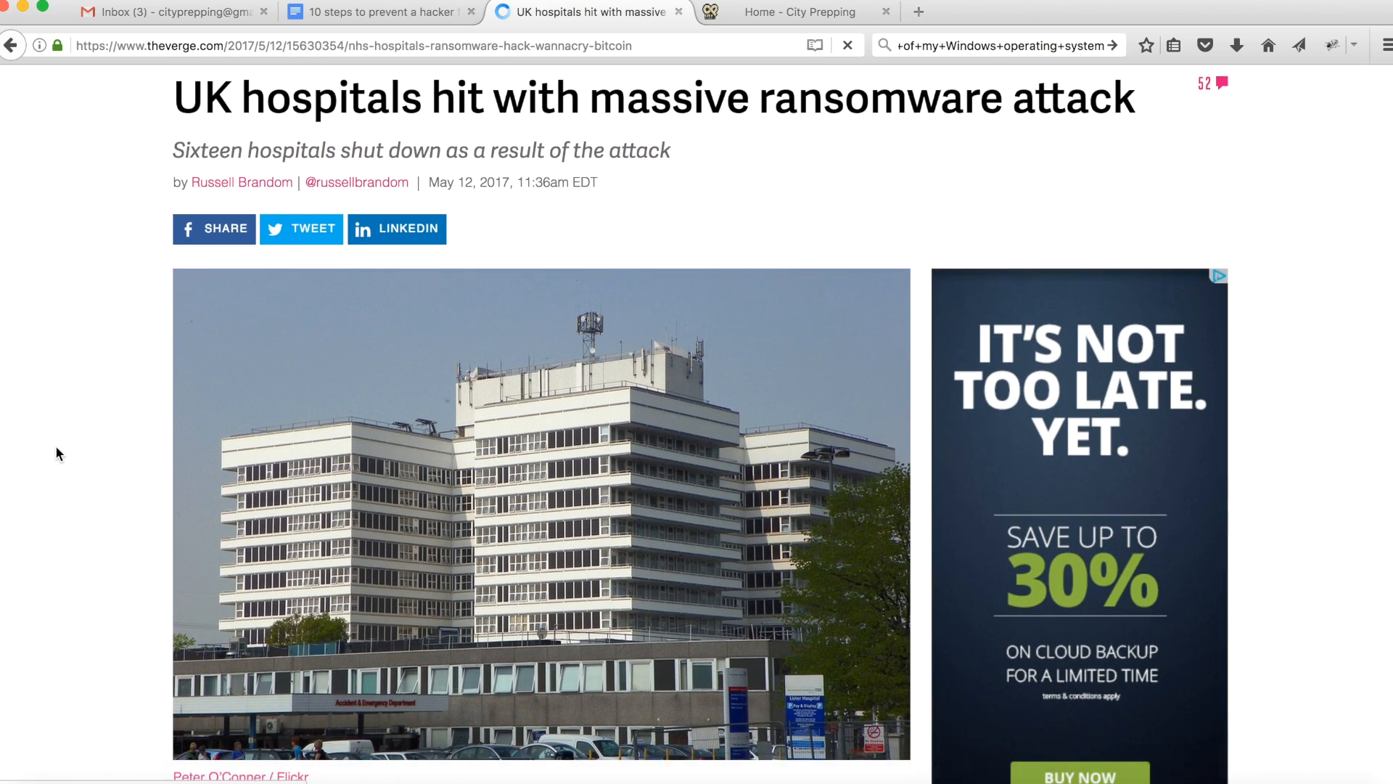
scroll(down, 3)
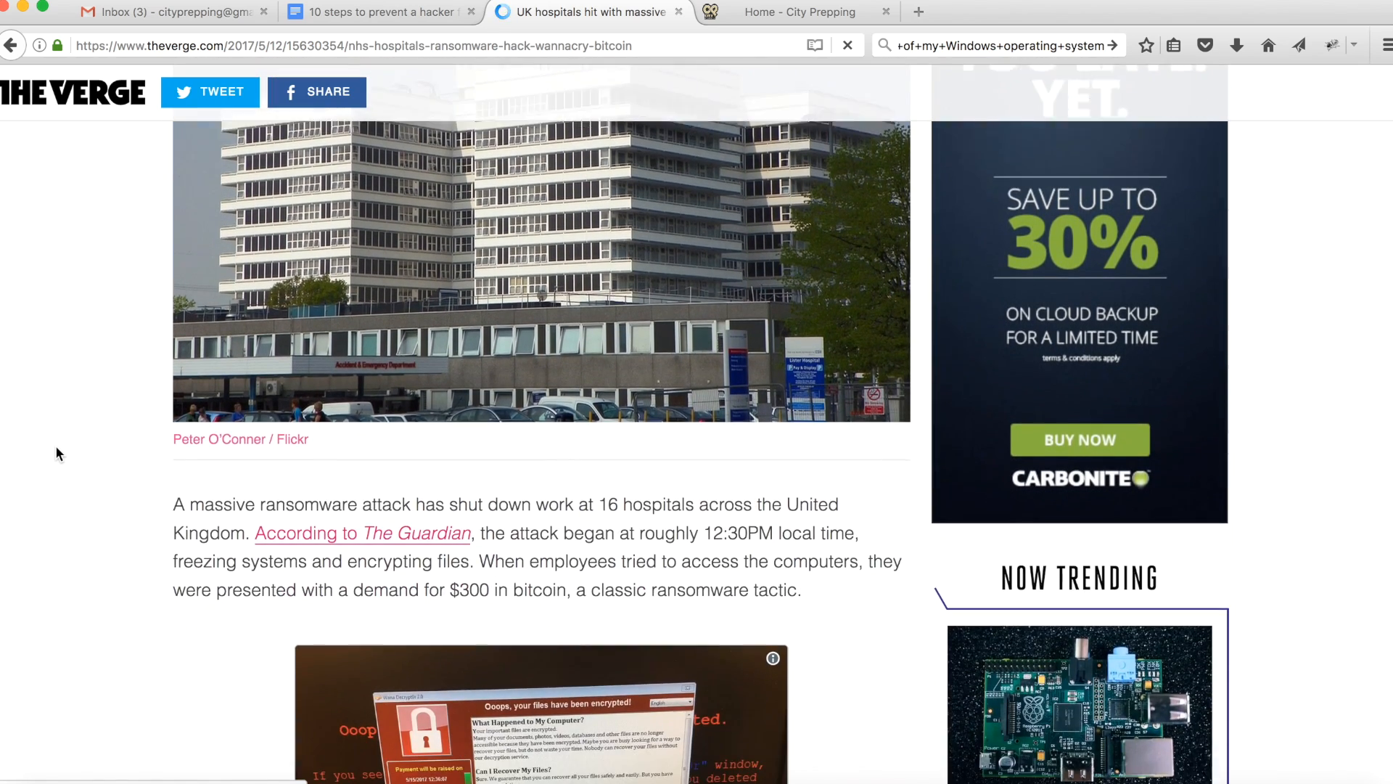
scroll(down, 3)
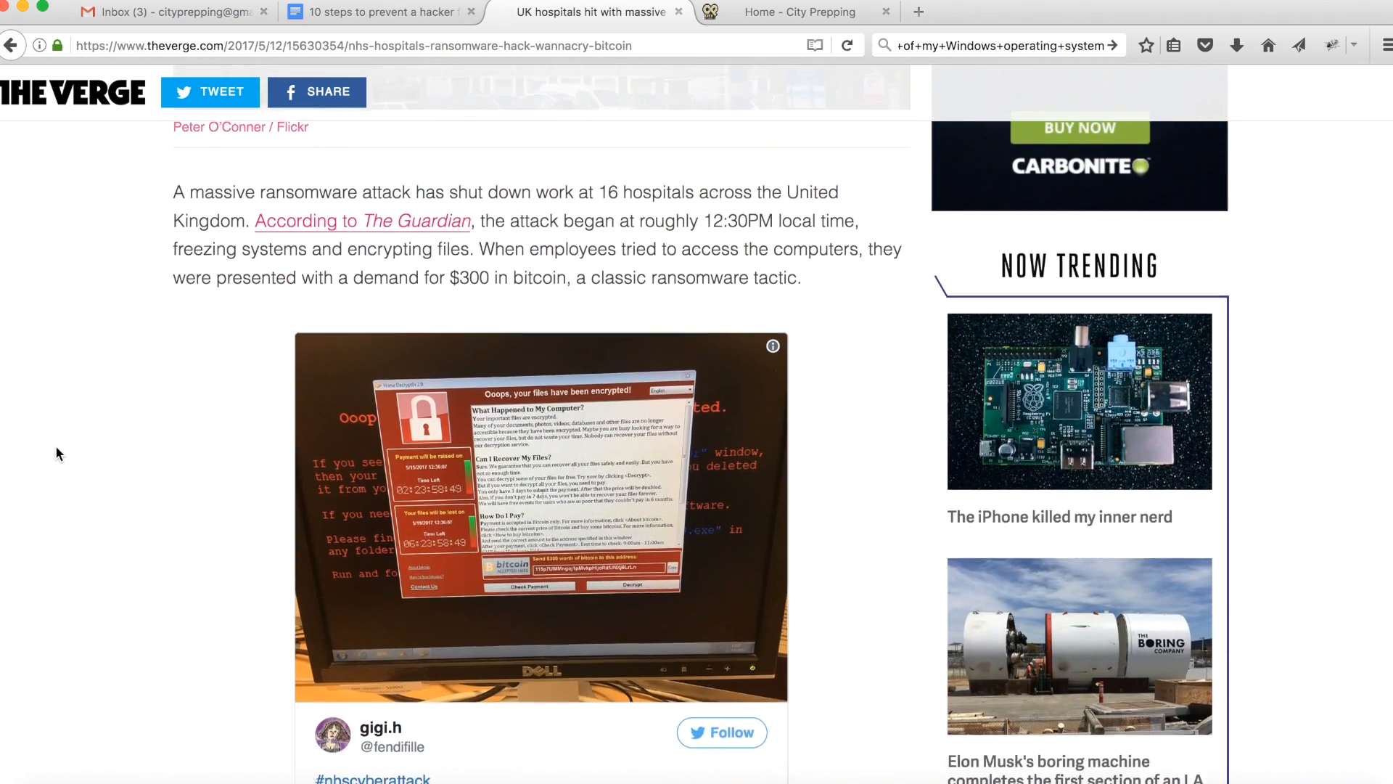
scroll(down, 3)
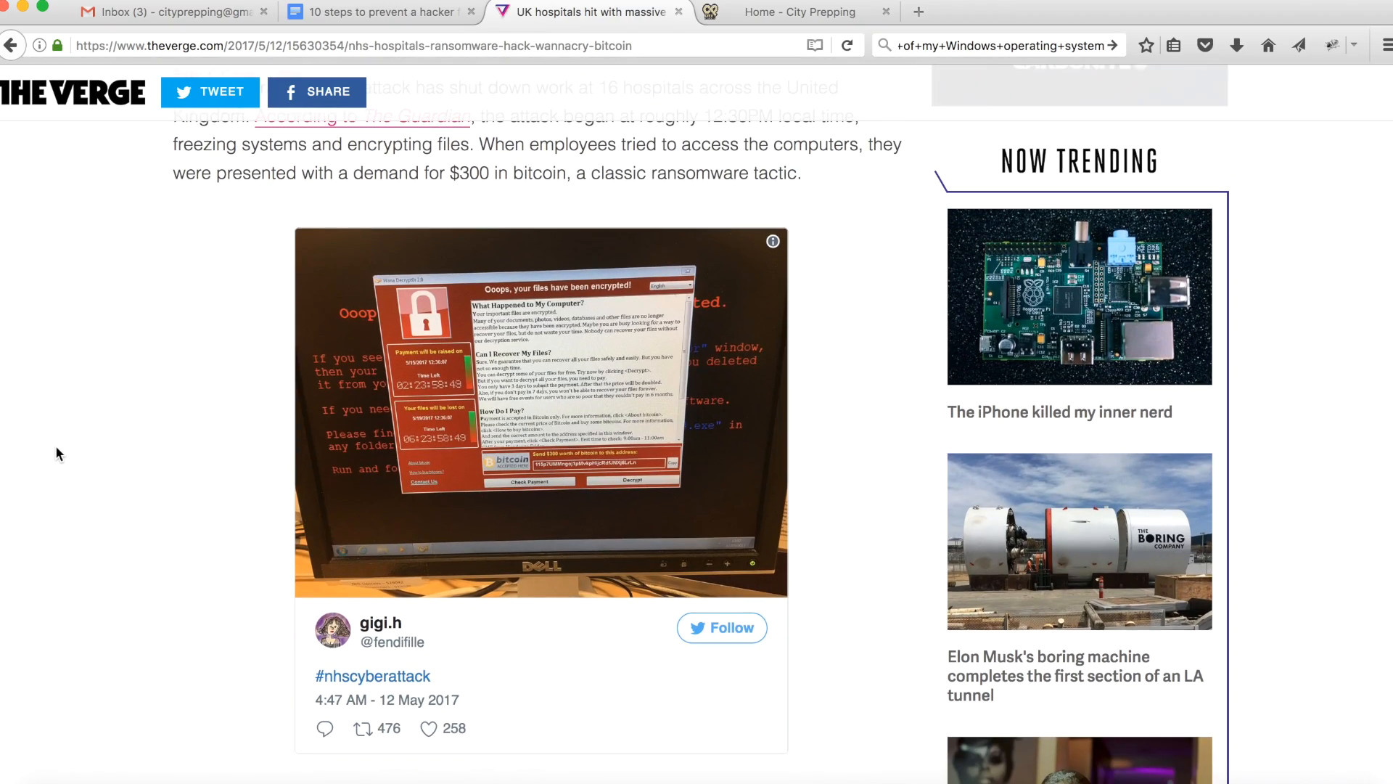
scroll(down, 3)
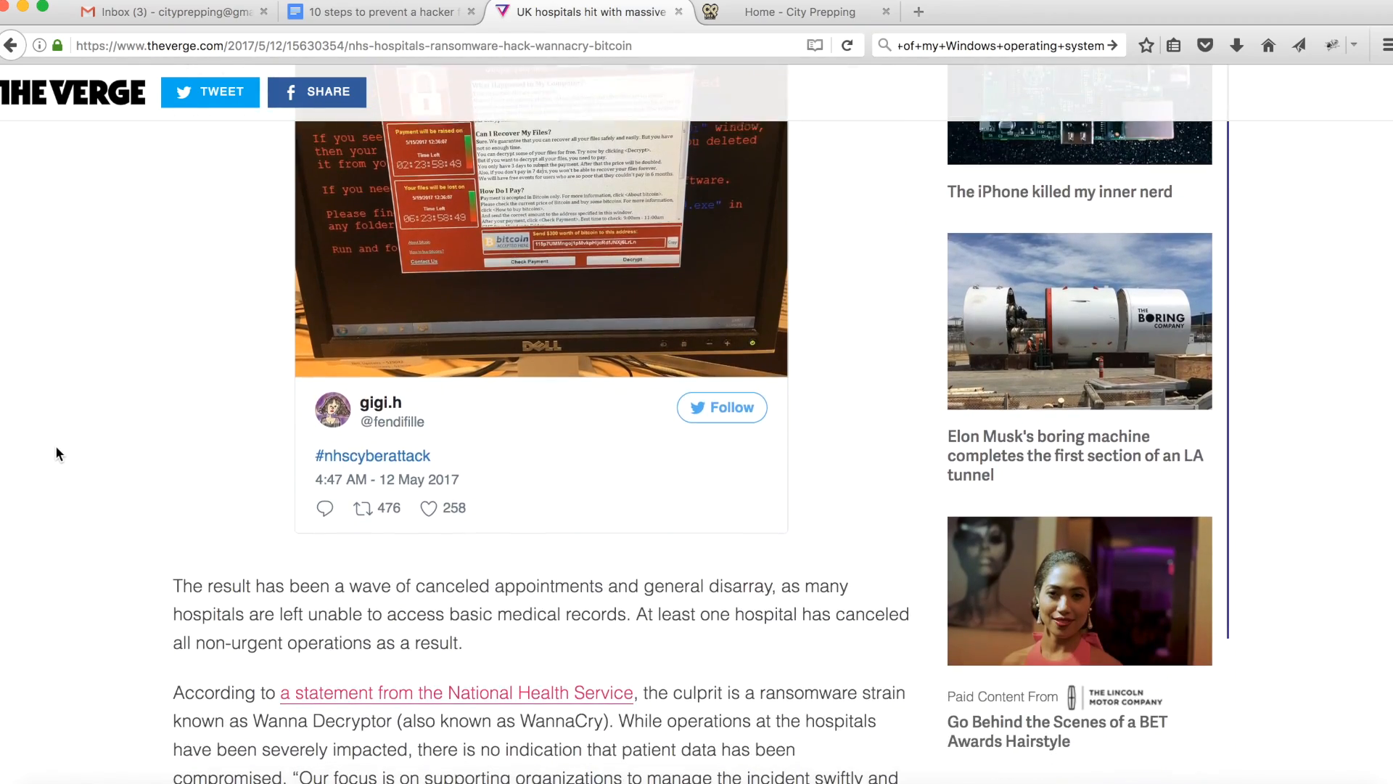